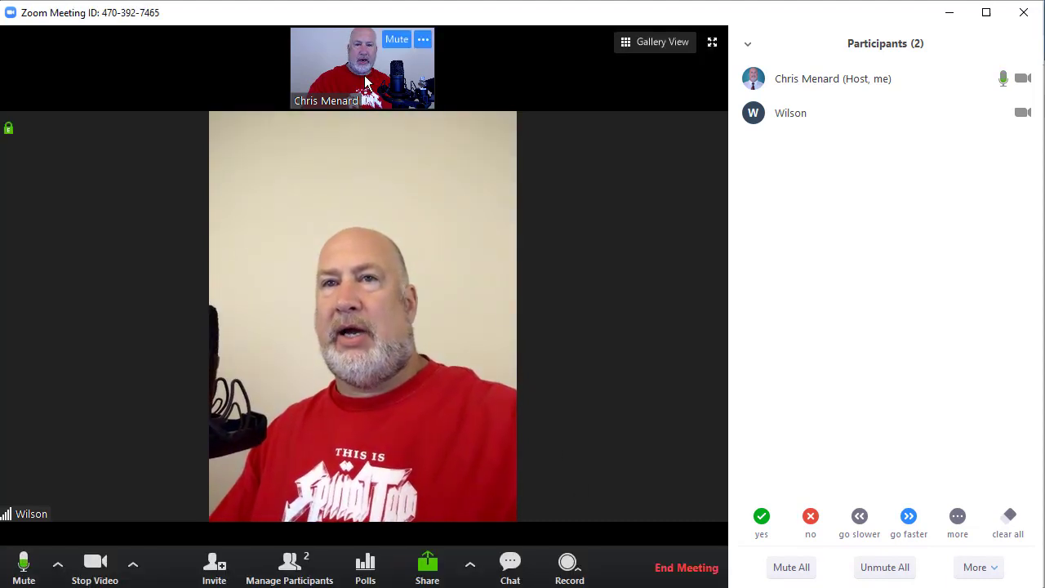
{"action": "mouse_move", "coordinate": [383, 137]}
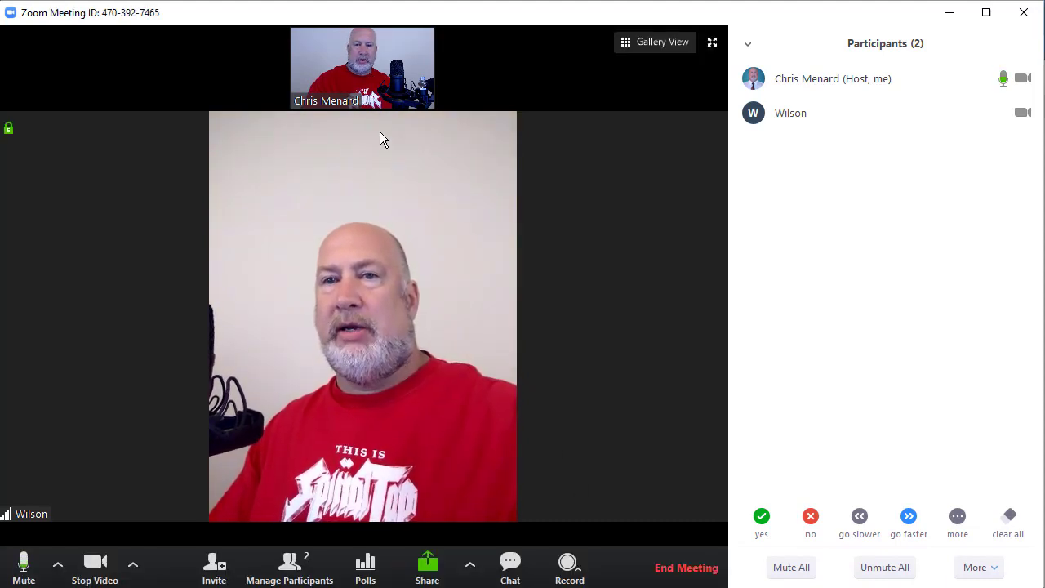
{"action": "mouse_move", "coordinate": [389, 178]}
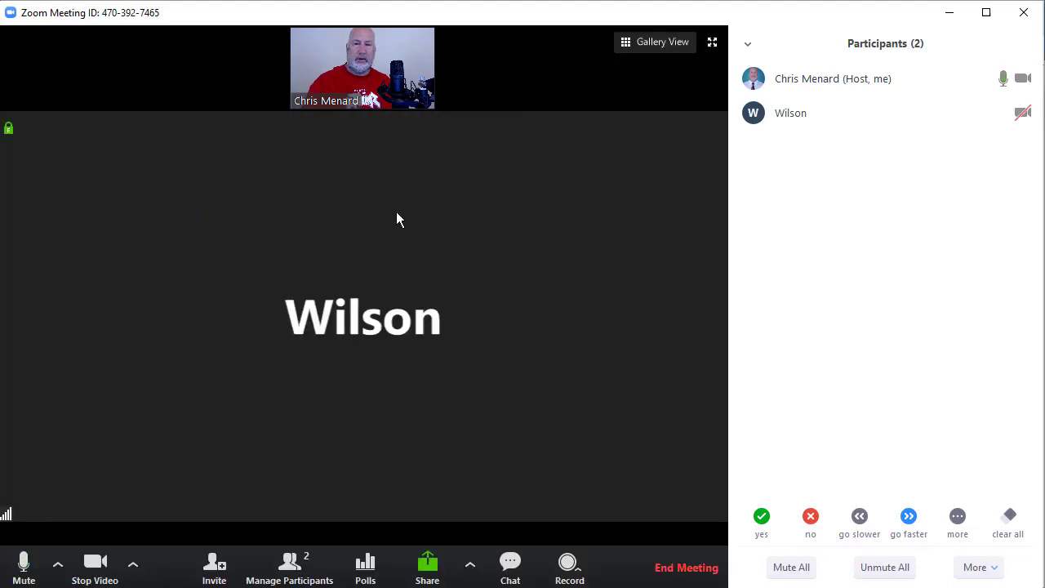
{"action": "mouse_move", "coordinate": [408, 342]}
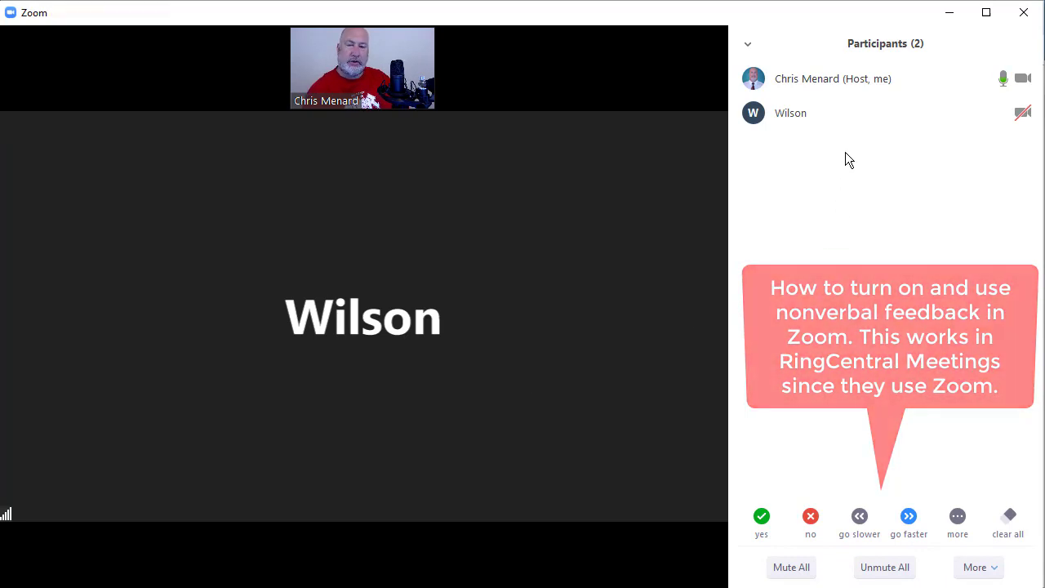
{"action": "mouse_move", "coordinate": [832, 78]}
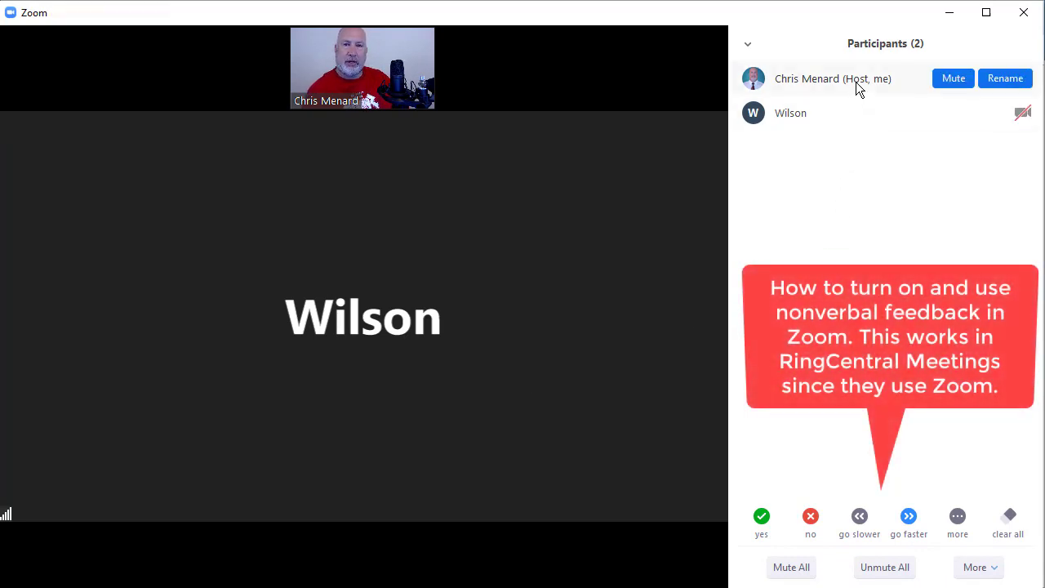
{"action": "mouse_move", "coordinate": [888, 67]}
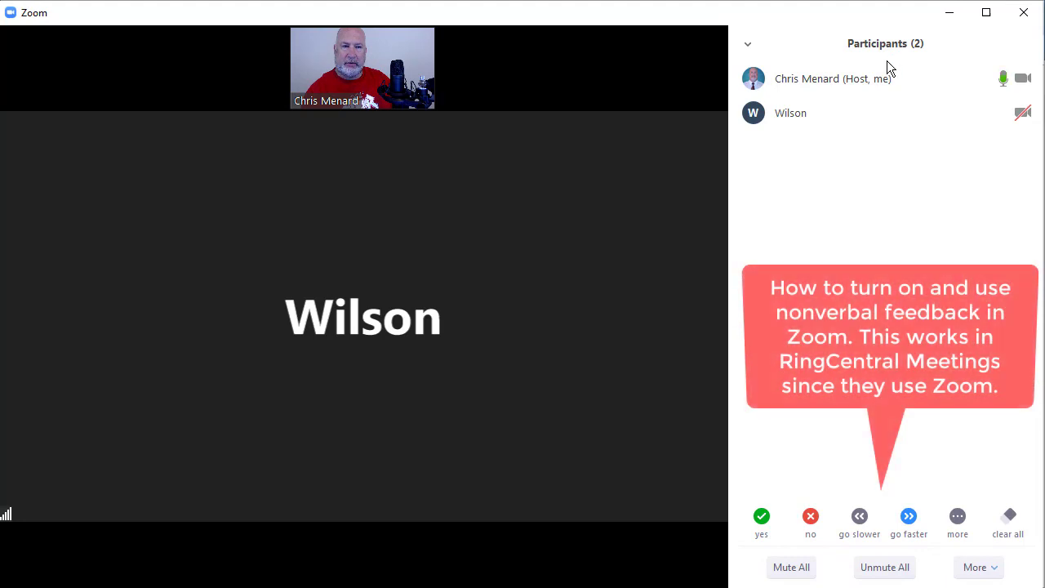
{"action": "mouse_move", "coordinate": [847, 117]}
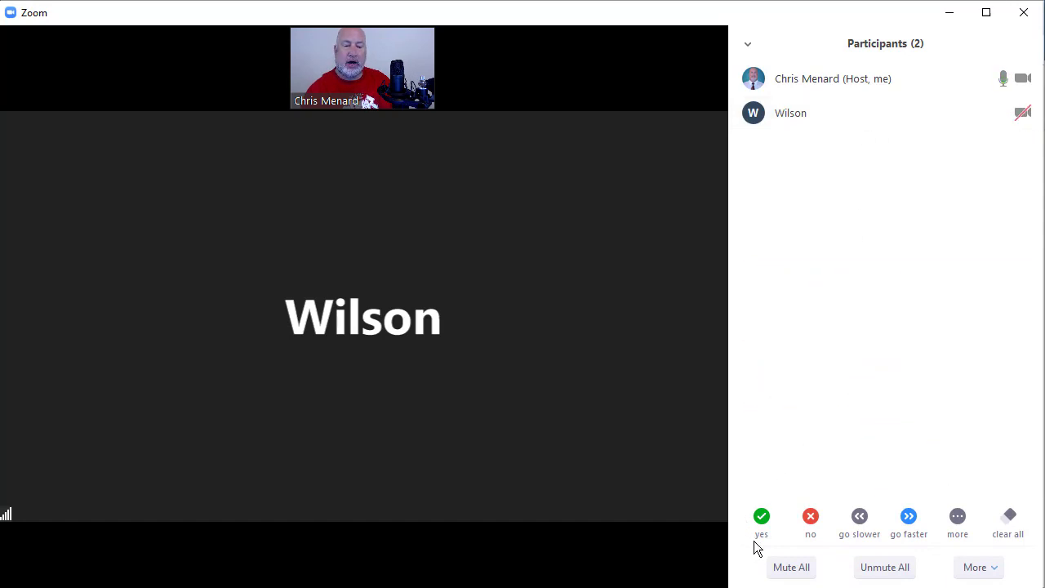
{"action": "mouse_move", "coordinate": [996, 561]}
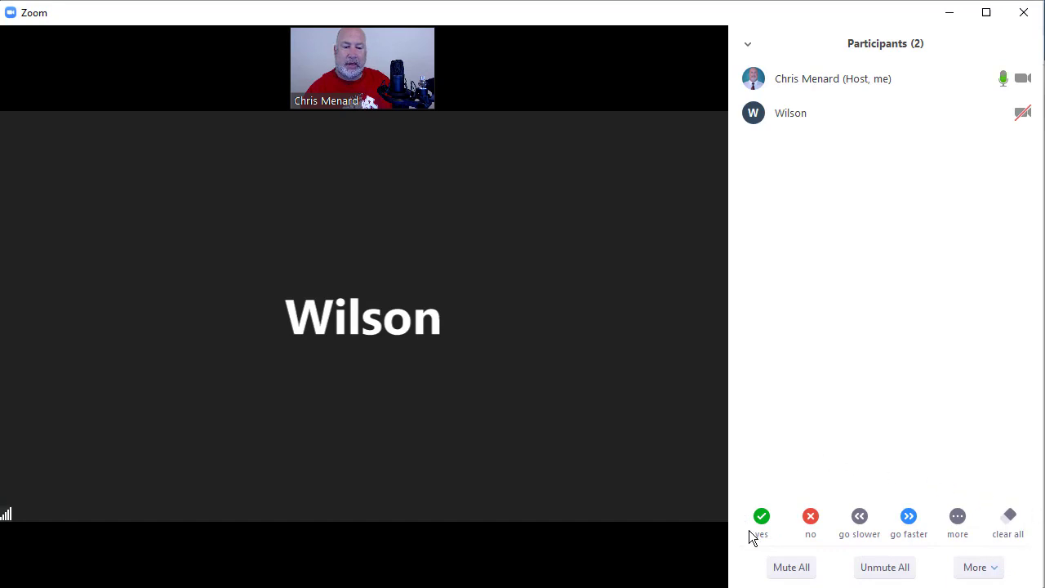
{"action": "left_click", "coordinate": [957, 516]}
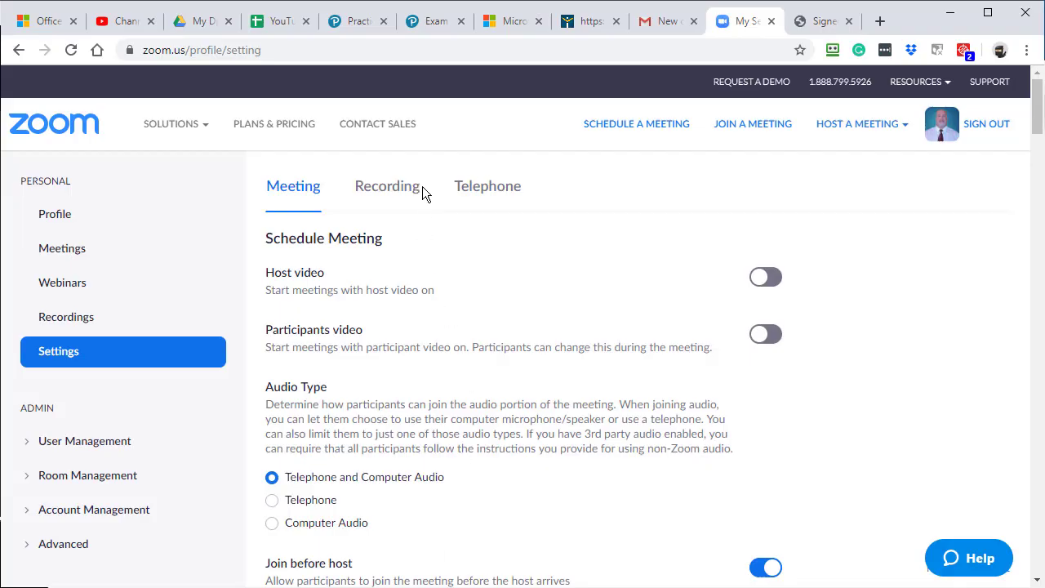
{"action": "mouse_move", "coordinate": [166, 66]}
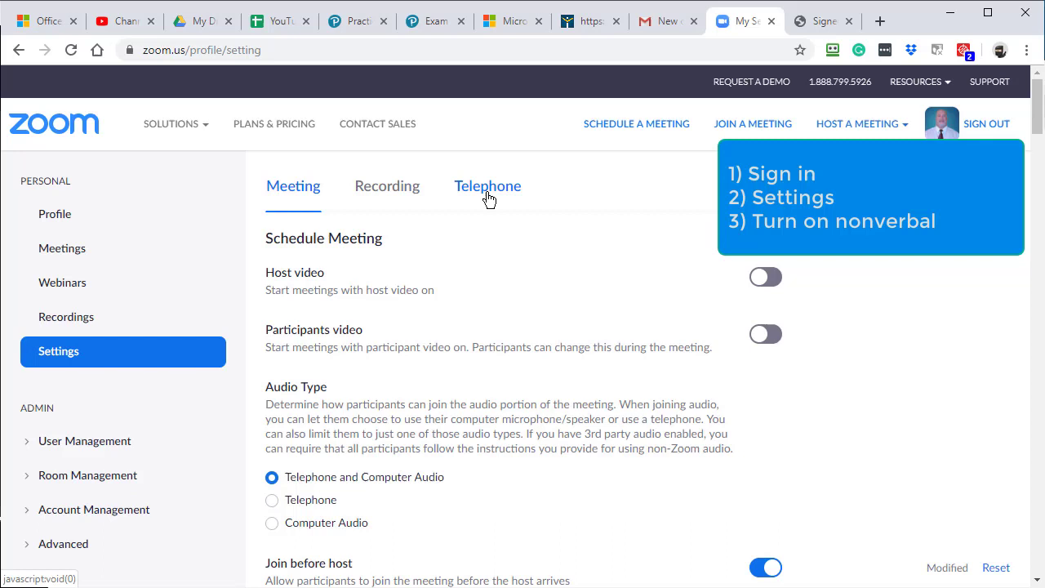
{"action": "mouse_move", "coordinate": [308, 201]}
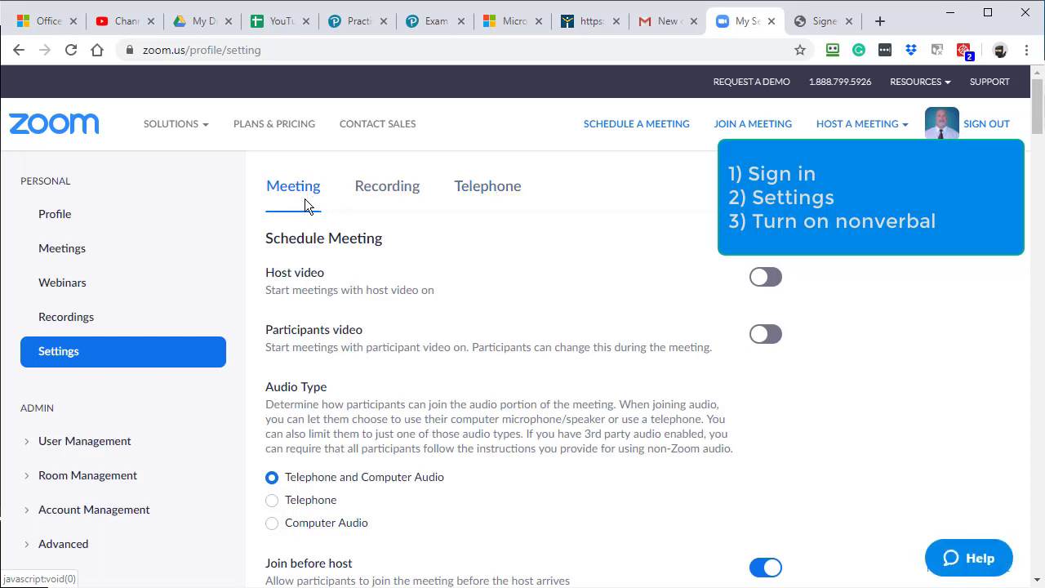
- Search the settings page for 'verbal' and confirm the Nonverbal feedback toggle is on
{"action": "key", "text": "ctrl+f"}
{"action": "type", "text": "verbal"}
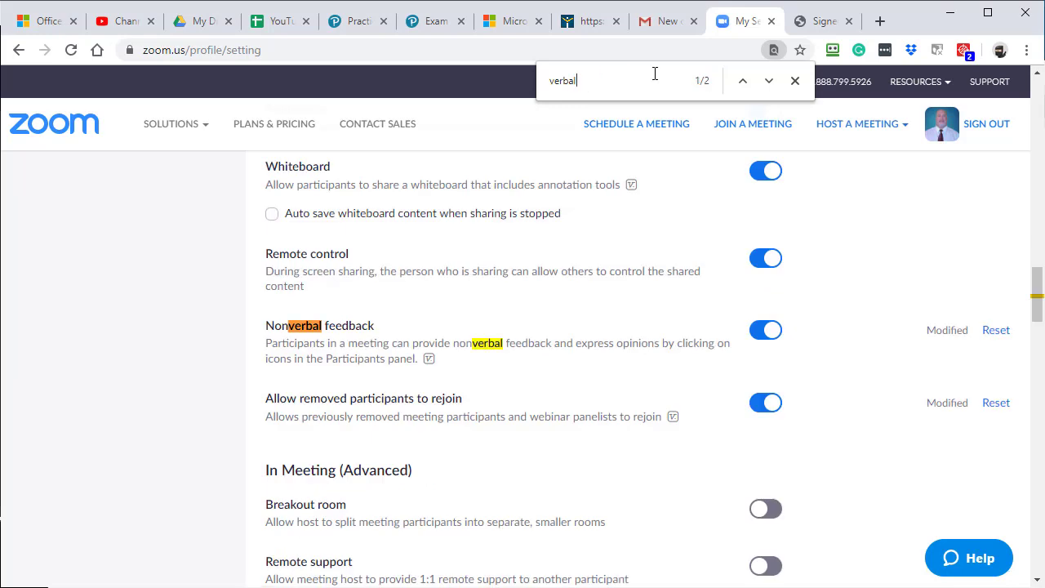
{"action": "mouse_move", "coordinate": [437, 356]}
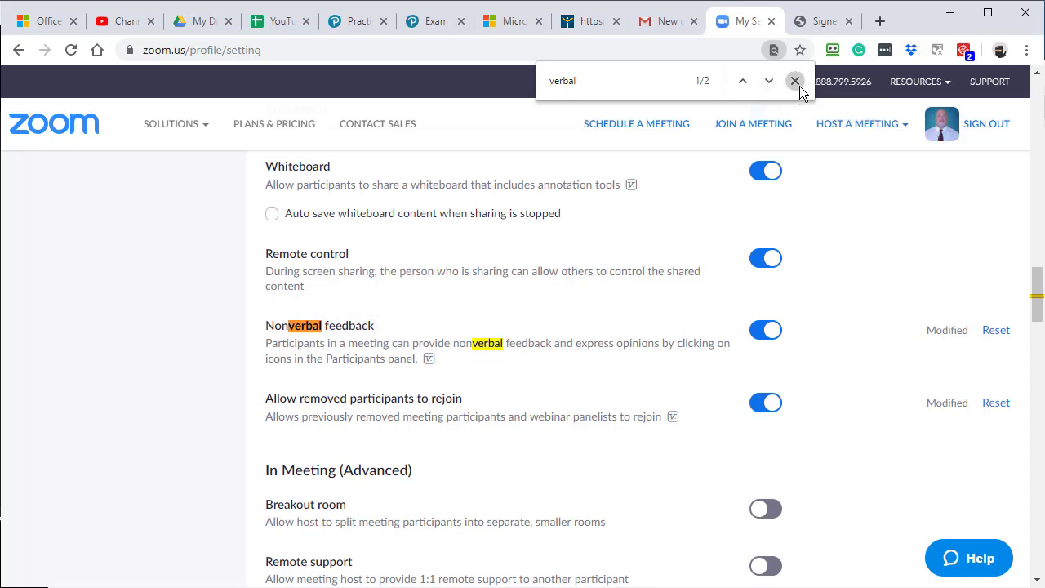
{"action": "left_click", "coordinate": [794, 80]}
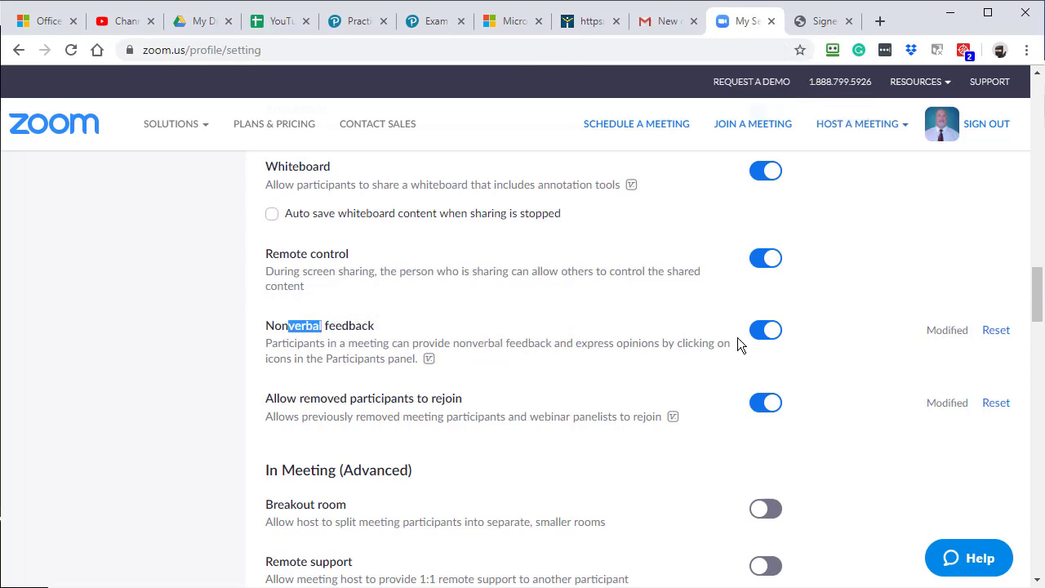
{"action": "mouse_move", "coordinate": [749, 340]}
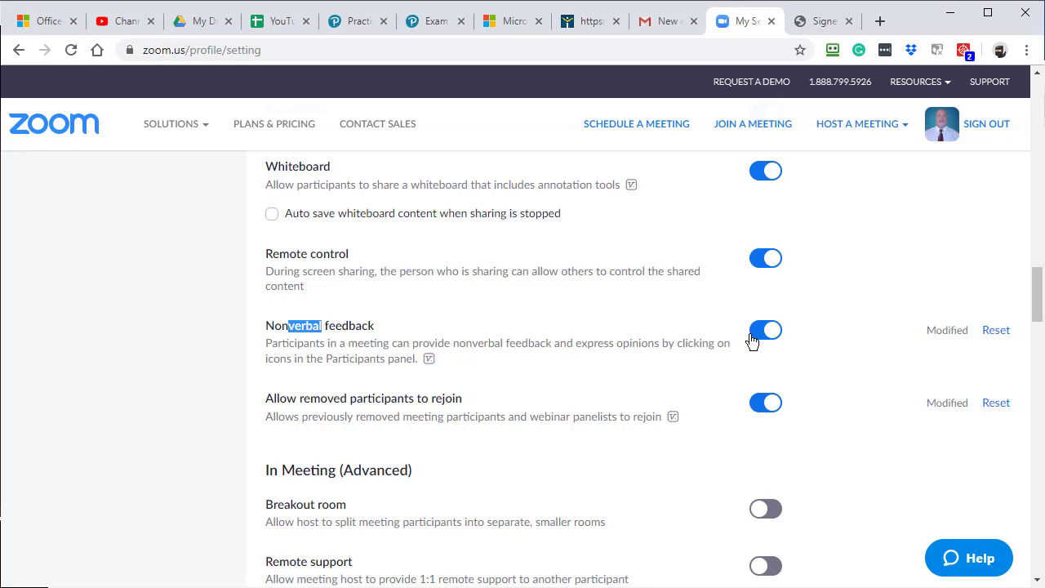
{"action": "mouse_move", "coordinate": [764, 343]}
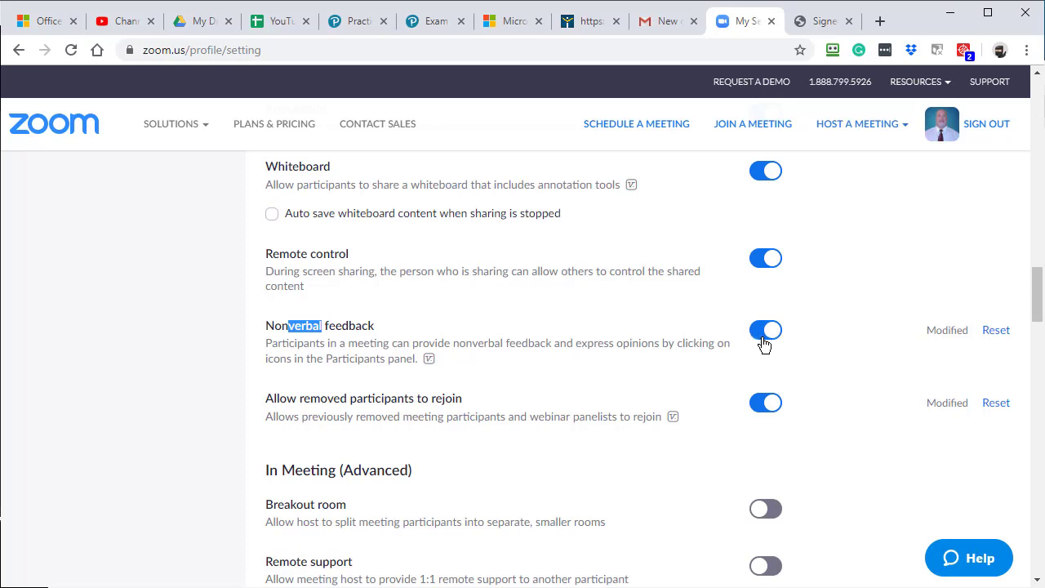
{"action": "mouse_move", "coordinate": [865, 318]}
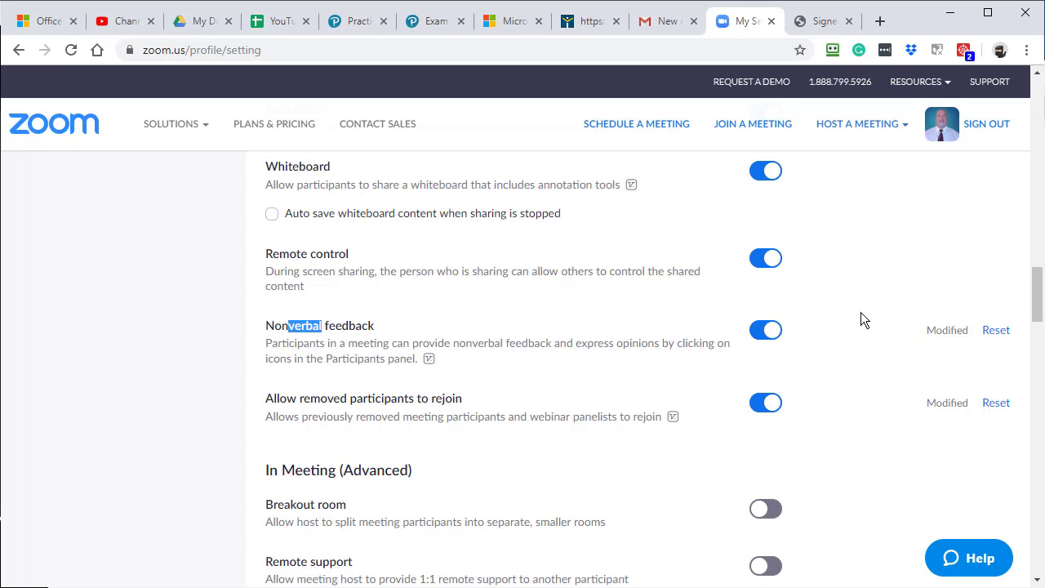
{"action": "scroll", "scroll_direction": "down", "scroll_amount": 3}
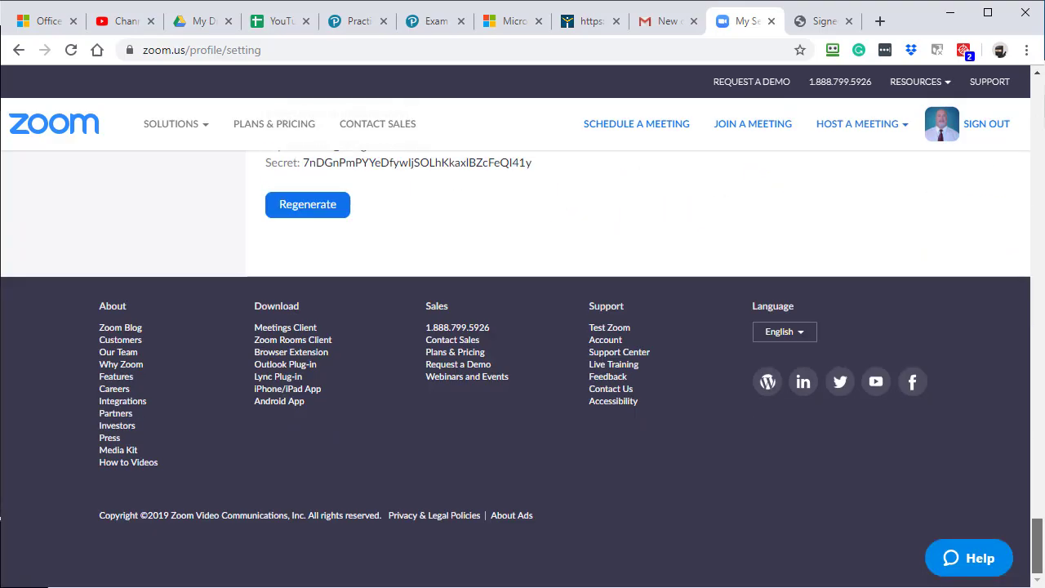
- Minimize the browser and the Zoom home window to get back to the meeting
{"action": "scroll", "scroll_direction": "up", "scroll_amount": 3}
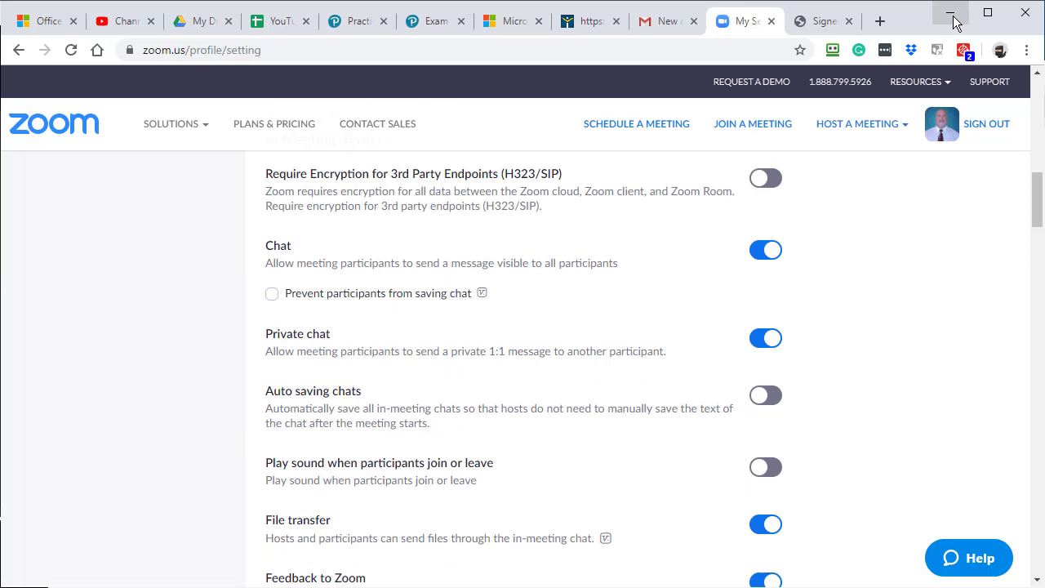
{"action": "left_click", "coordinate": [950, 13]}
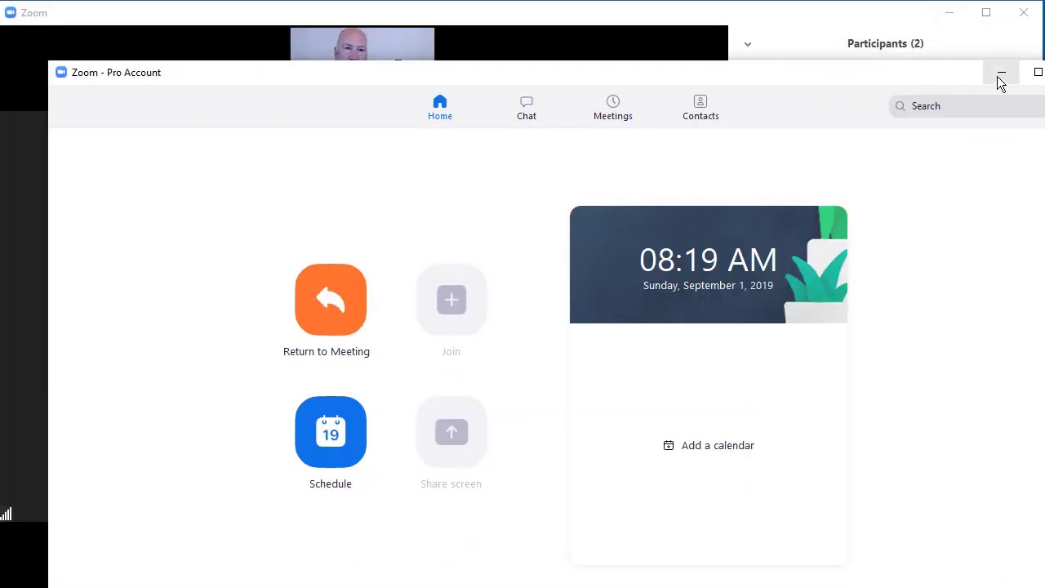
{"action": "left_click", "coordinate": [327, 300]}
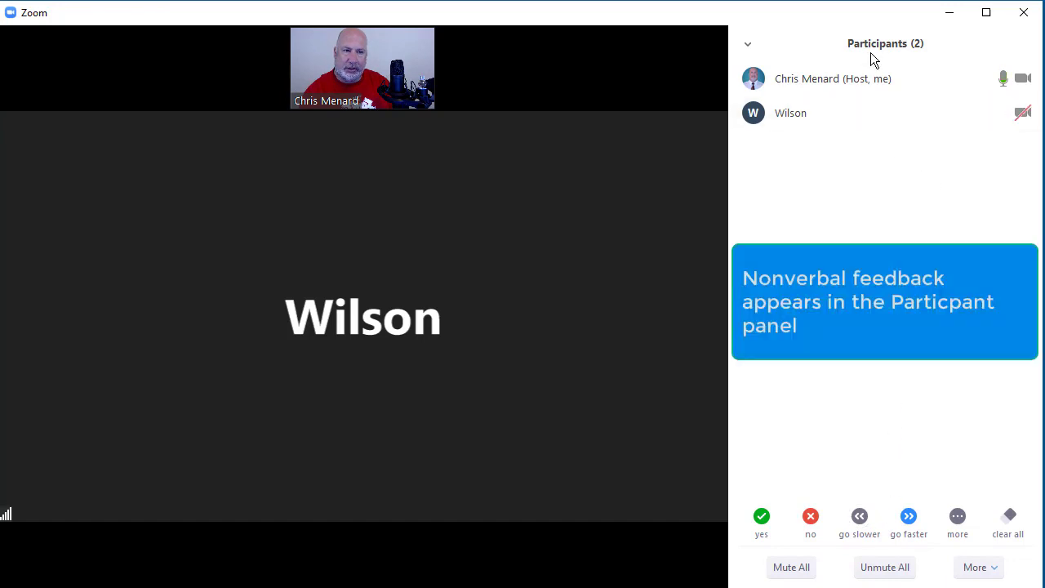
{"action": "mouse_move", "coordinate": [1024, 13]}
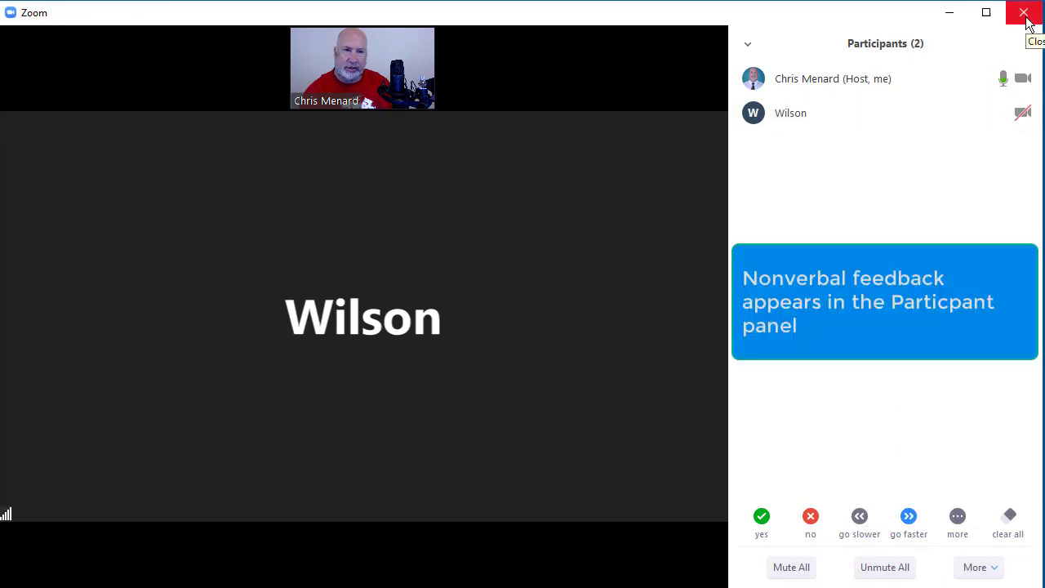
- Cancel the Leave Meeting dialog and reach the Participants panel dropdown for Pop Out
{"action": "left_click", "coordinate": [1024, 13]}
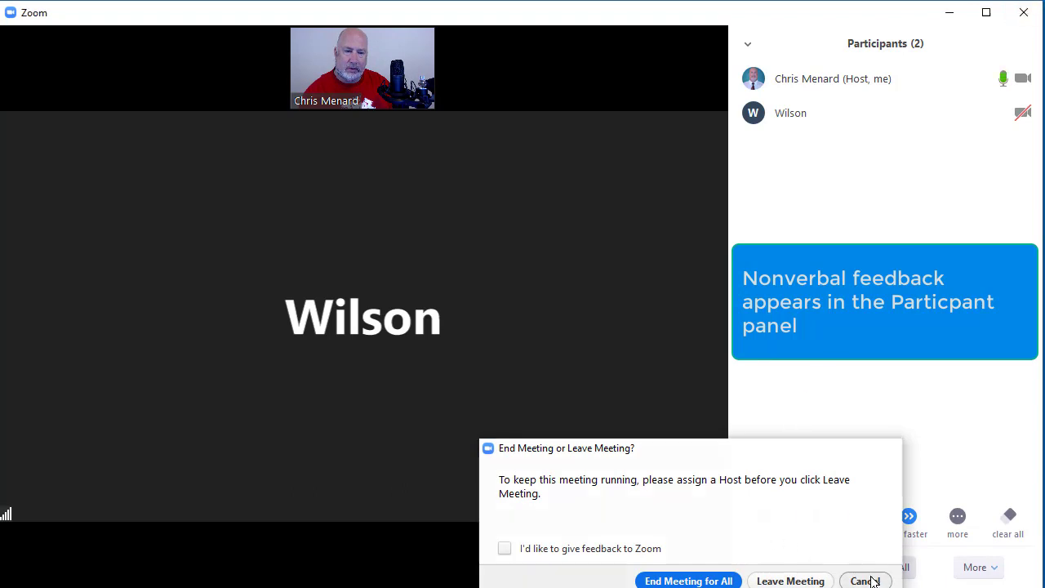
{"action": "left_click", "coordinate": [862, 581]}
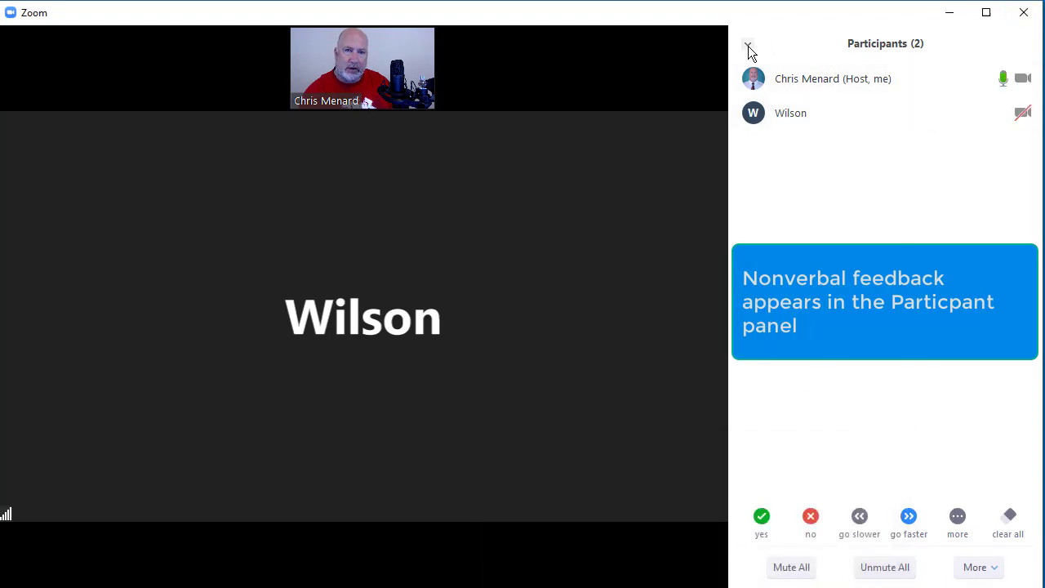
{"action": "left_click", "coordinate": [747, 46]}
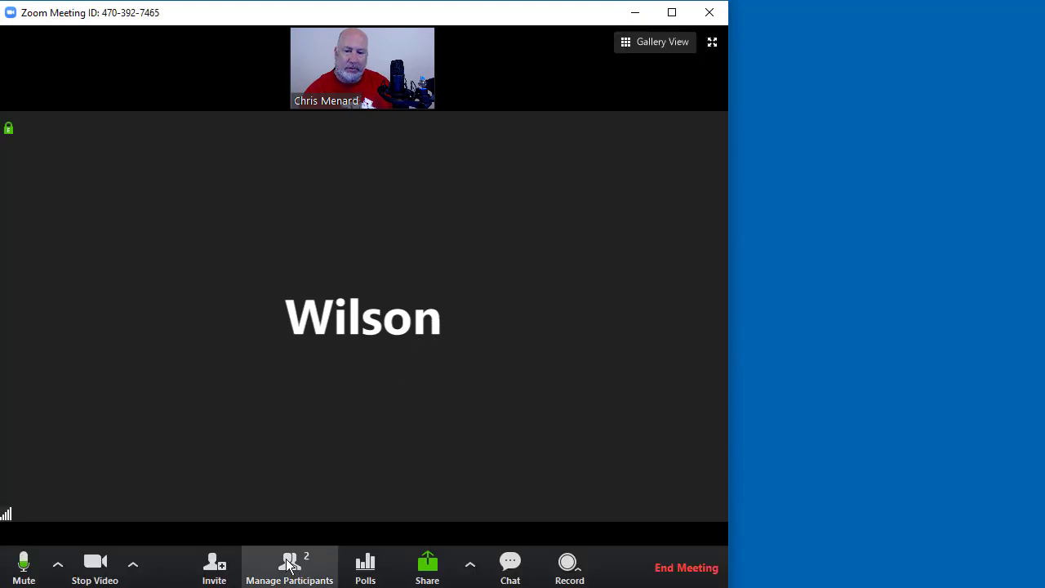
- Show the coffee-break feedback icon in the participants list, then clear all feedback
{"action": "left_click", "coordinate": [289, 568]}
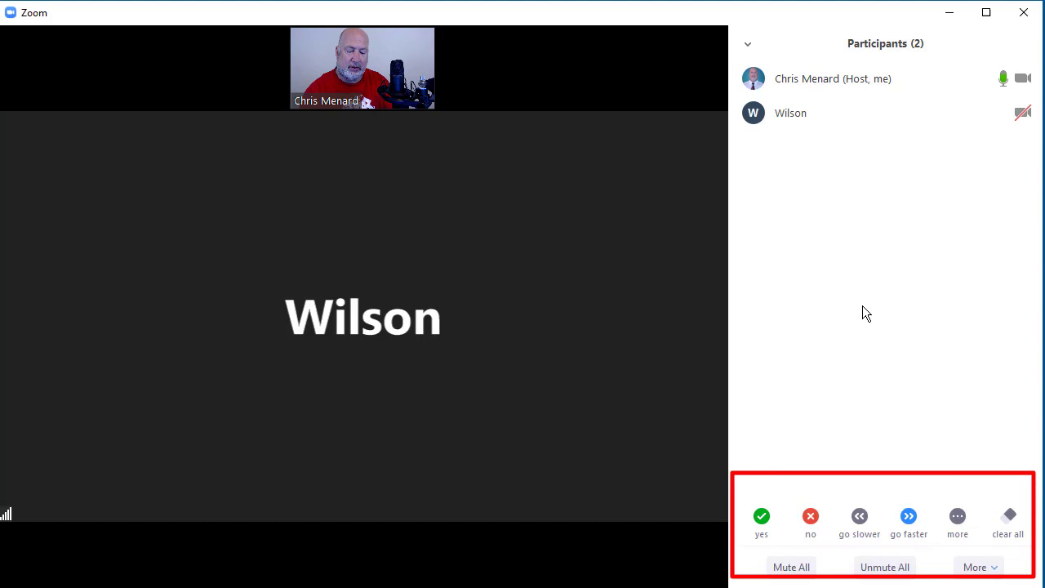
{"action": "left_click", "coordinate": [761, 516]}
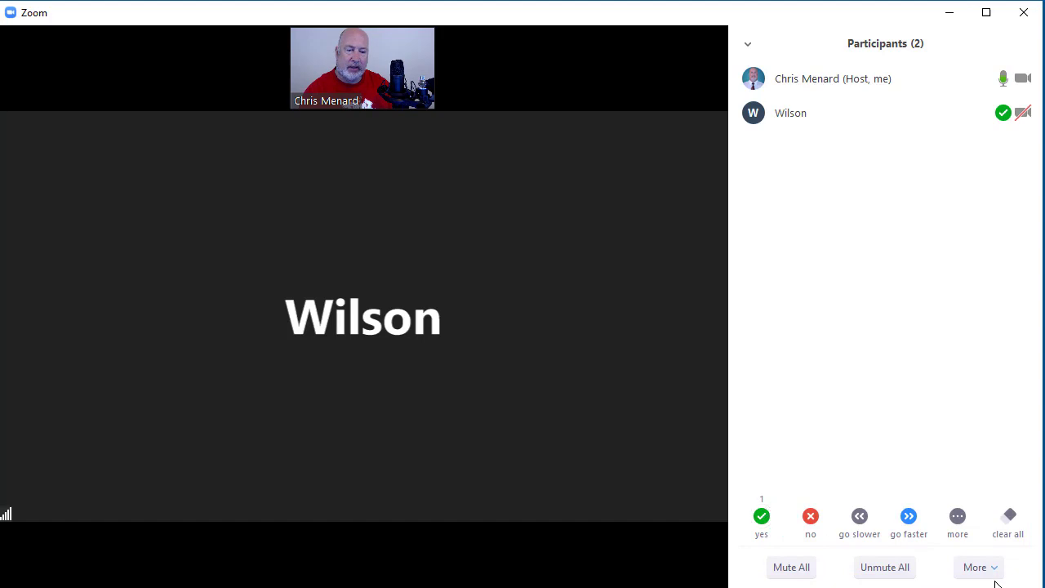
{"action": "mouse_move", "coordinate": [979, 510]}
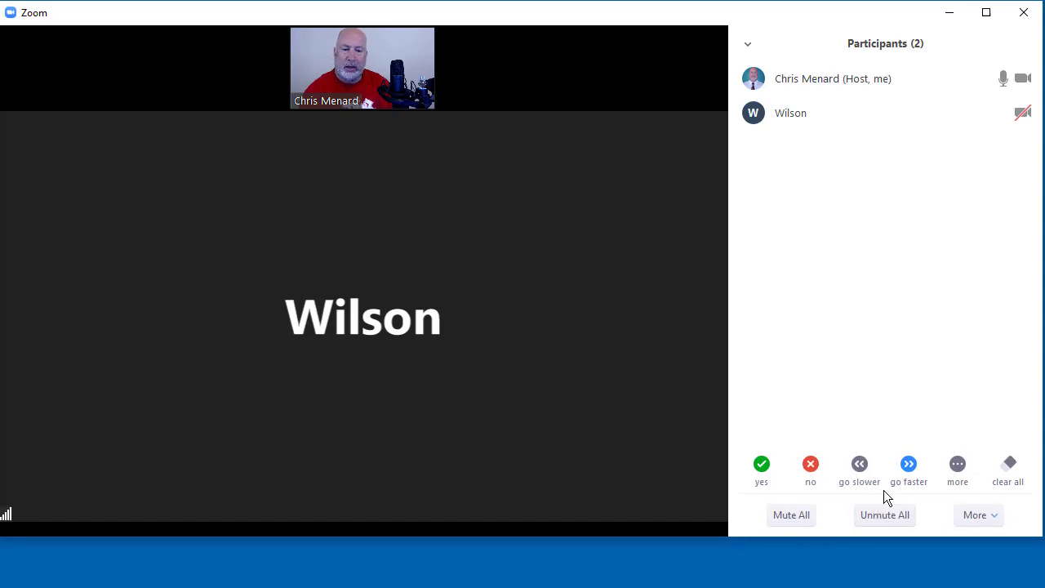
{"action": "left_click", "coordinate": [957, 464]}
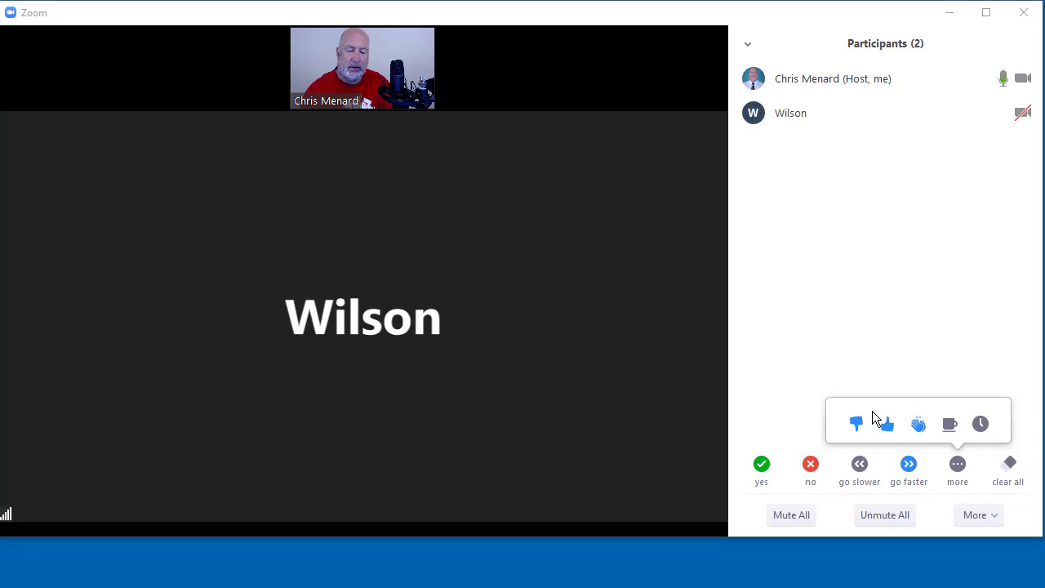
{"action": "left_click", "coordinate": [948, 425]}
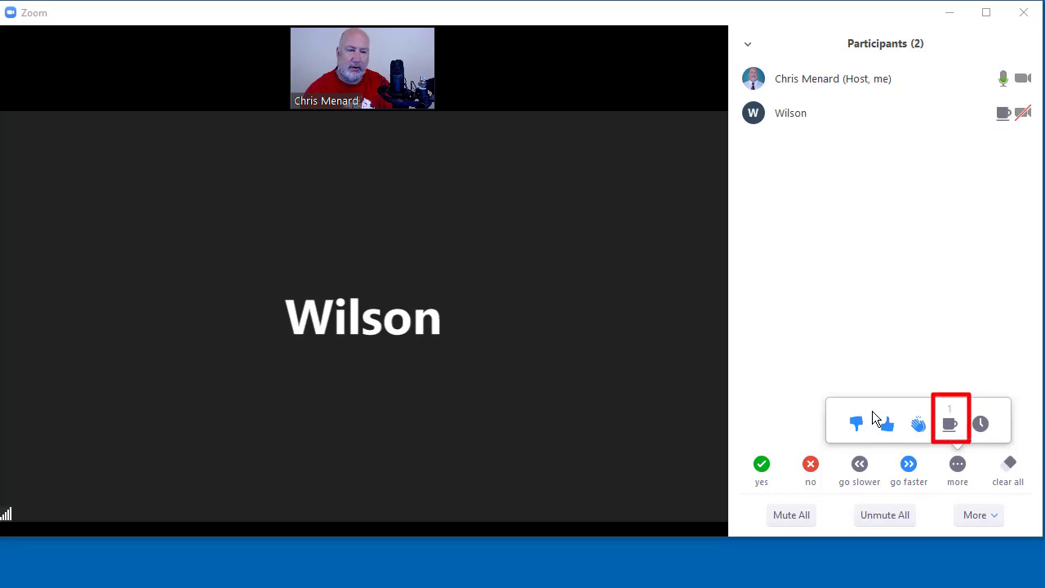
{"action": "mouse_move", "coordinate": [950, 425]}
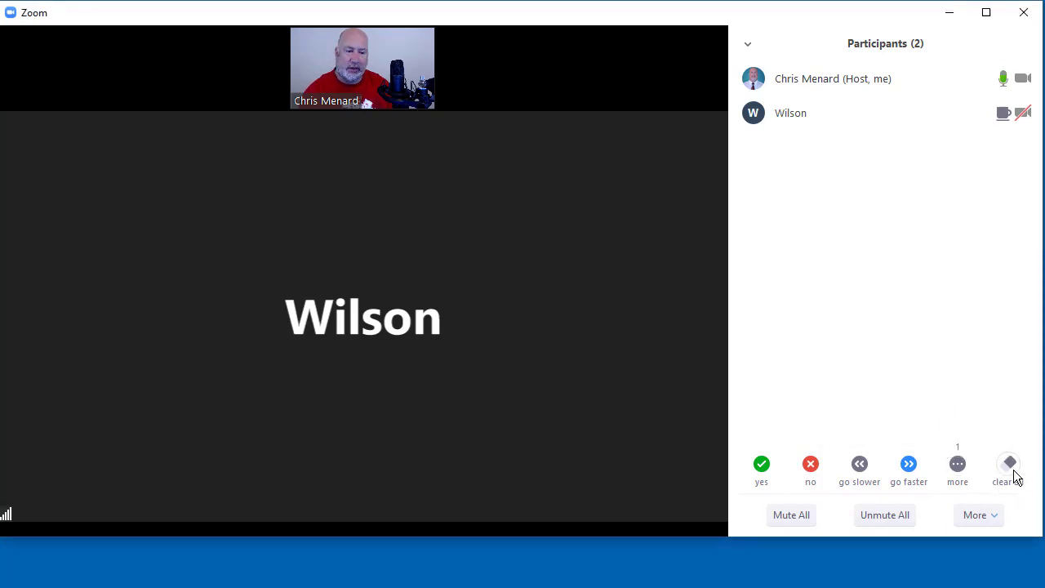
{"action": "left_click", "coordinate": [1009, 463]}
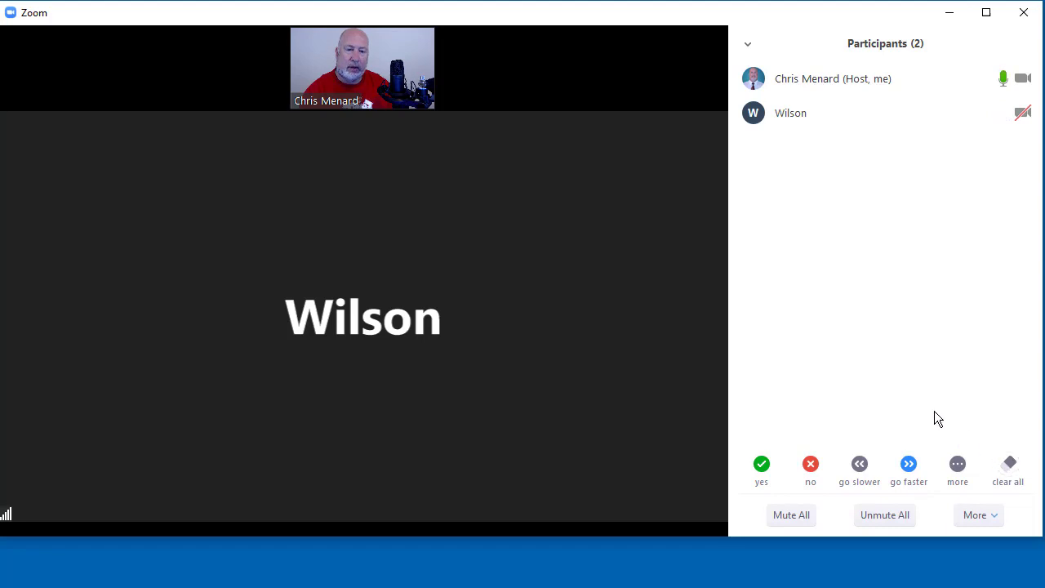
{"action": "mouse_move", "coordinate": [934, 417]}
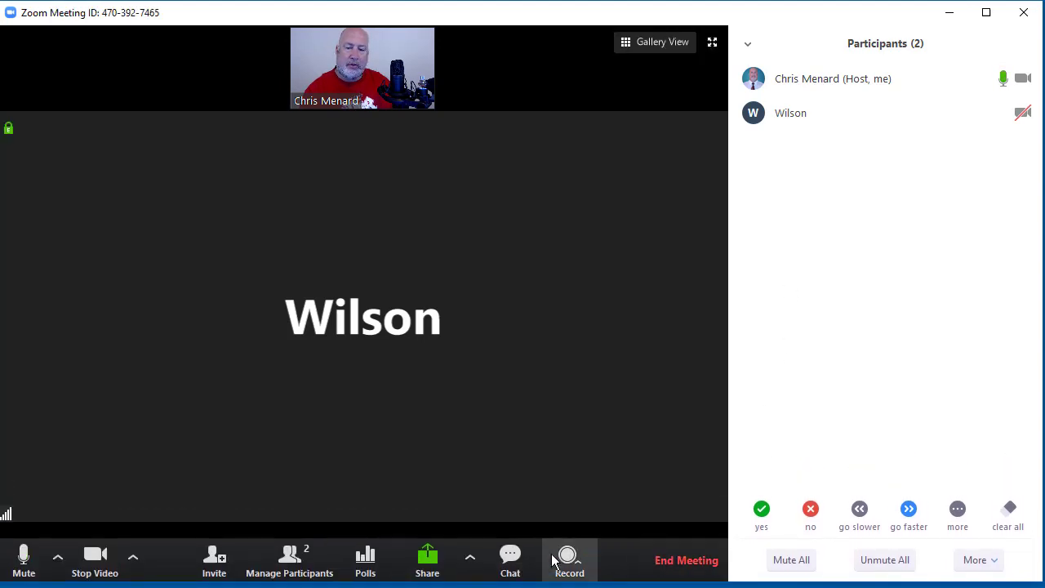
{"action": "mouse_move", "coordinate": [290, 558]}
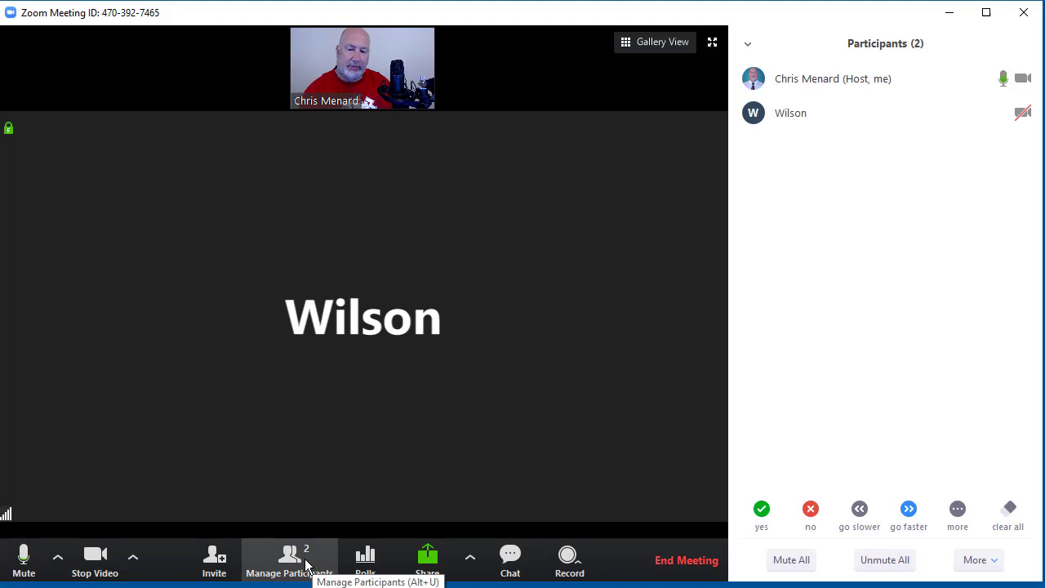
{"action": "mouse_move", "coordinate": [385, 512]}
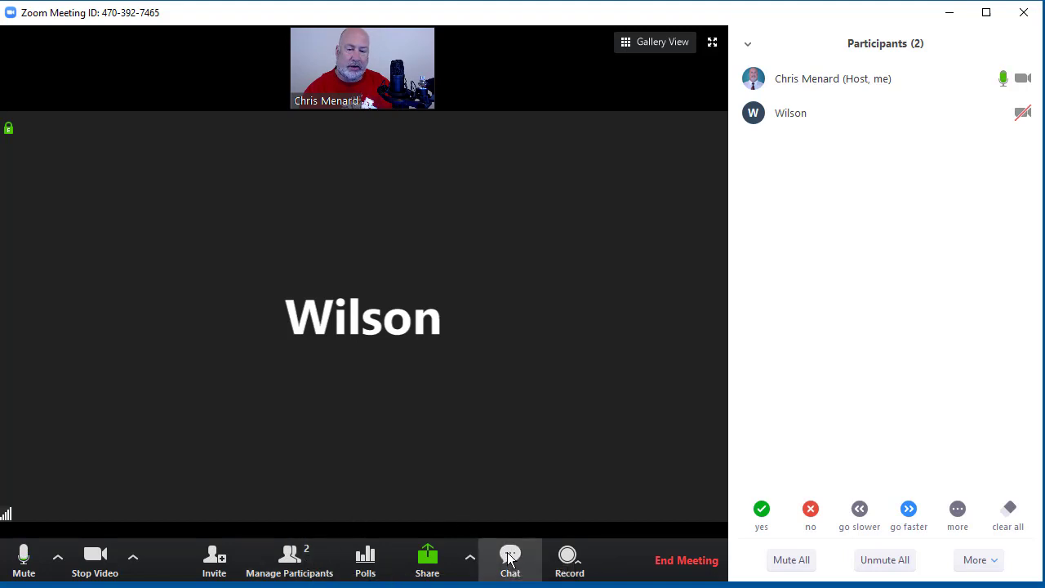
- Send a 'test' message to everyone in the group chat
{"action": "left_click", "coordinate": [509, 558]}
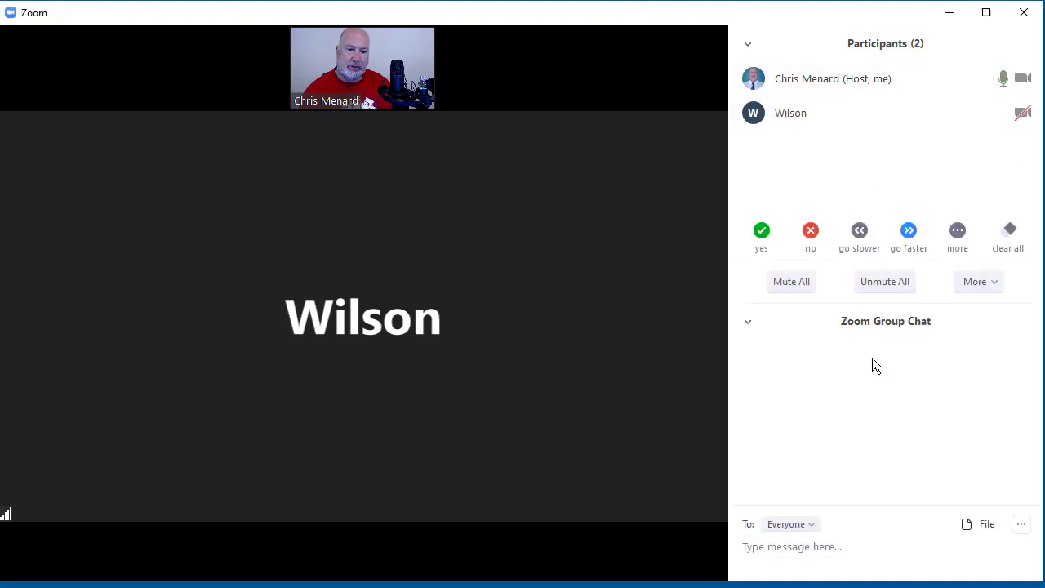
{"action": "type", "text": "t"}
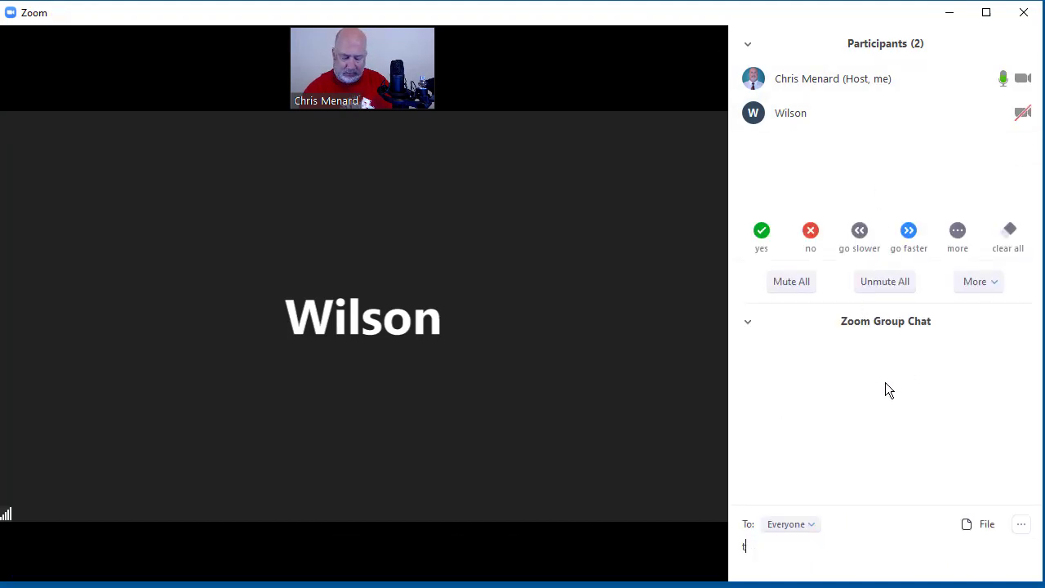
{"action": "key", "text": "Return"}
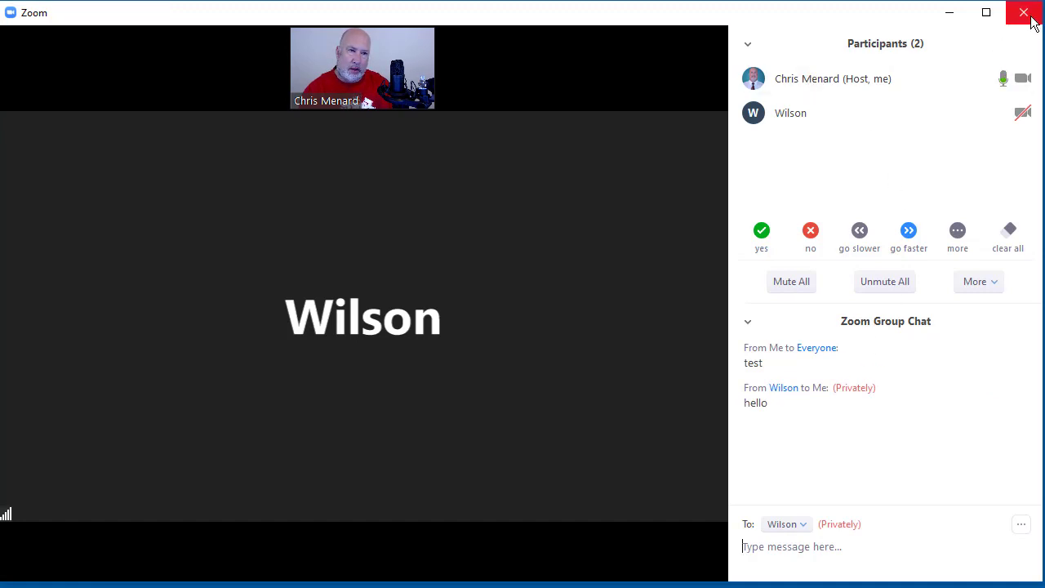
{"action": "mouse_move", "coordinate": [901, 67]}
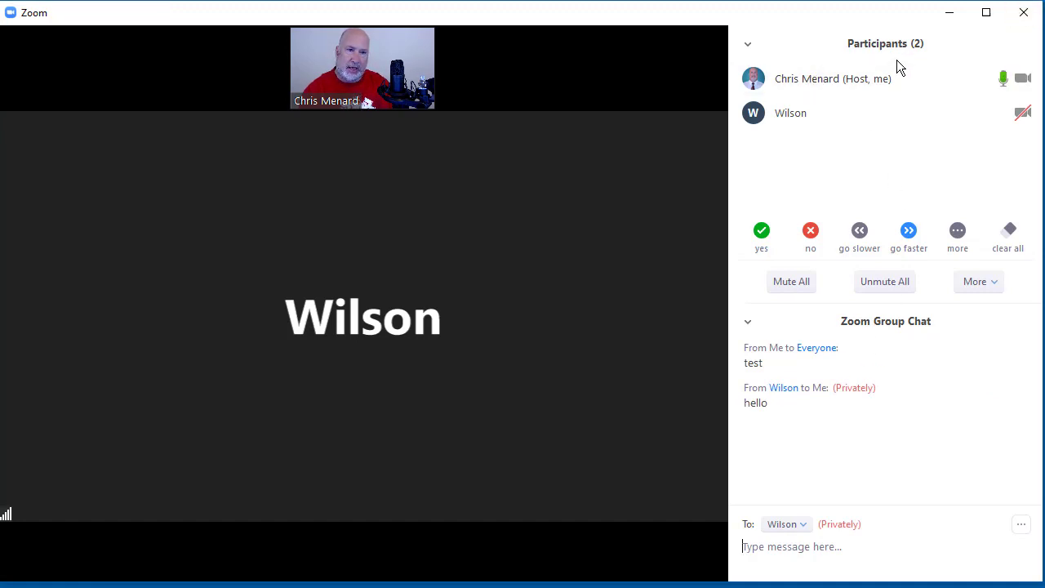
{"action": "mouse_move", "coordinate": [865, 338]}
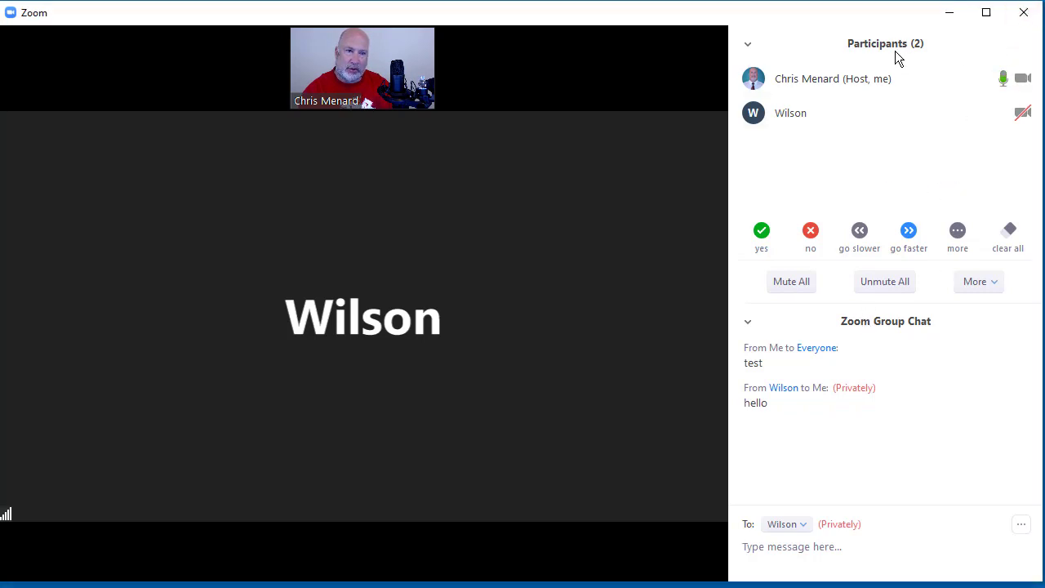
{"action": "mouse_move", "coordinate": [1022, 13]}
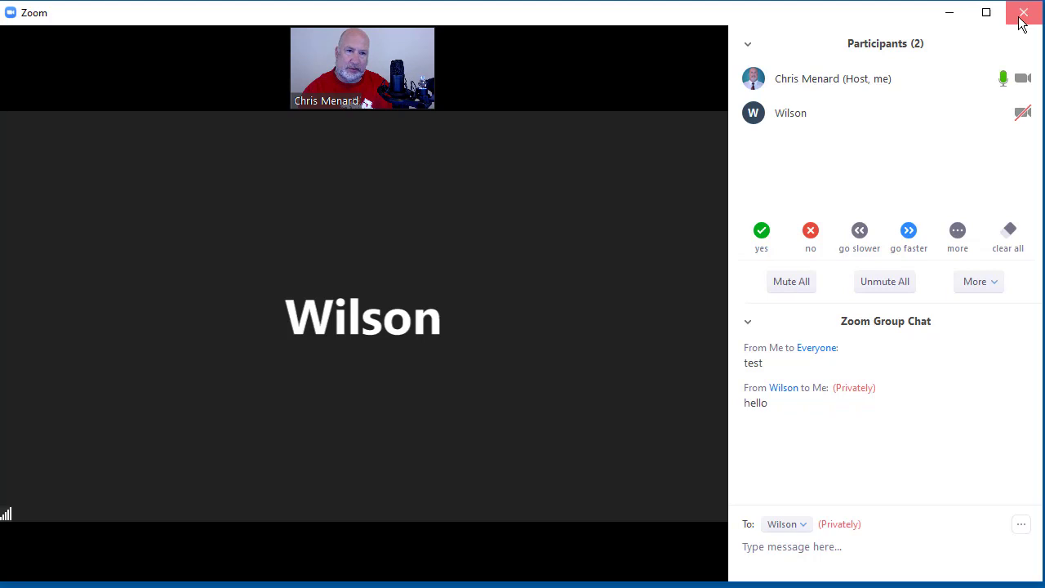
{"action": "left_click", "coordinate": [1024, 13]}
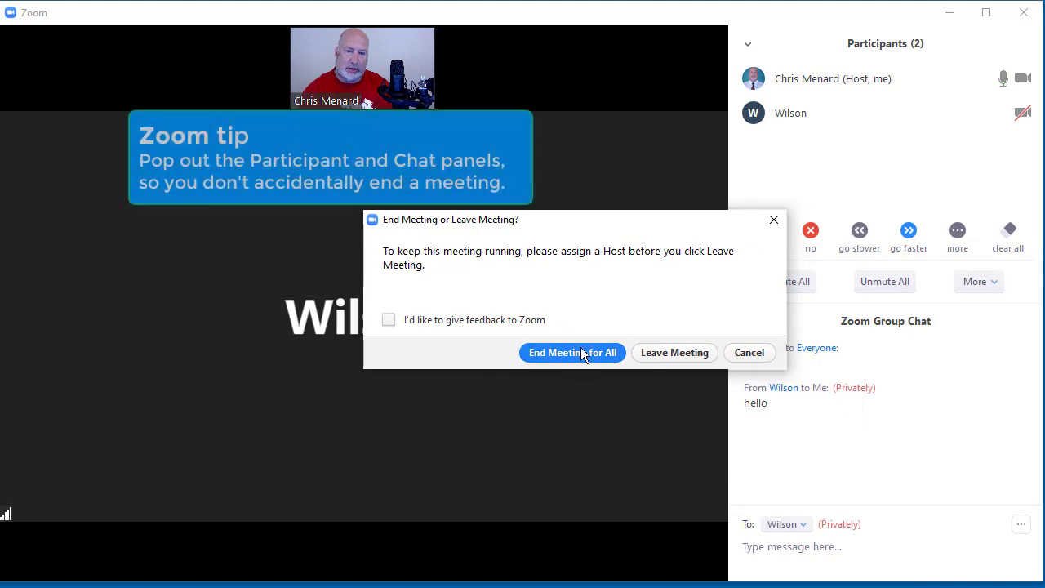
{"action": "mouse_move", "coordinate": [594, 363]}
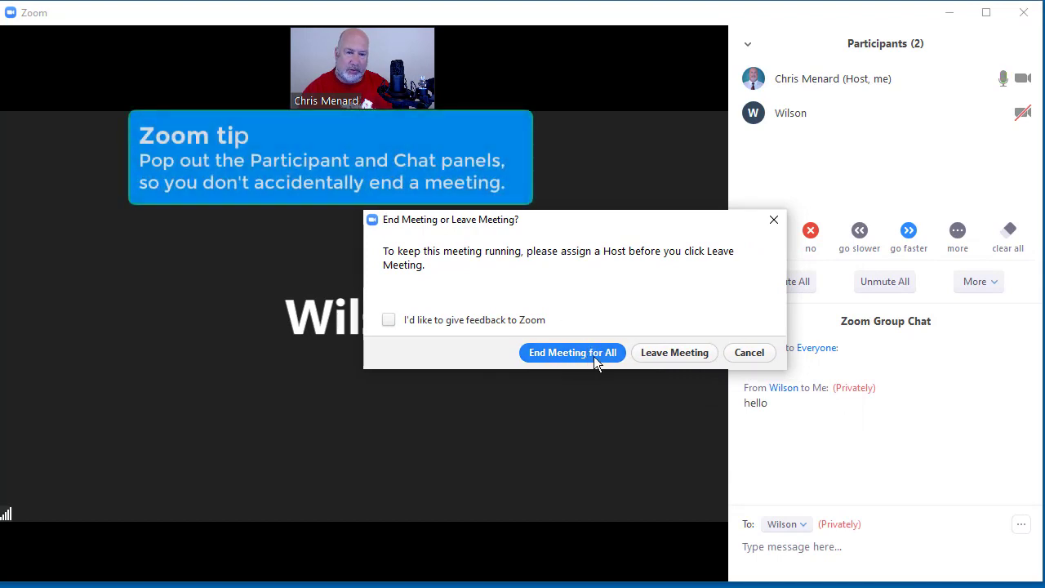
{"action": "left_click", "coordinate": [748, 352]}
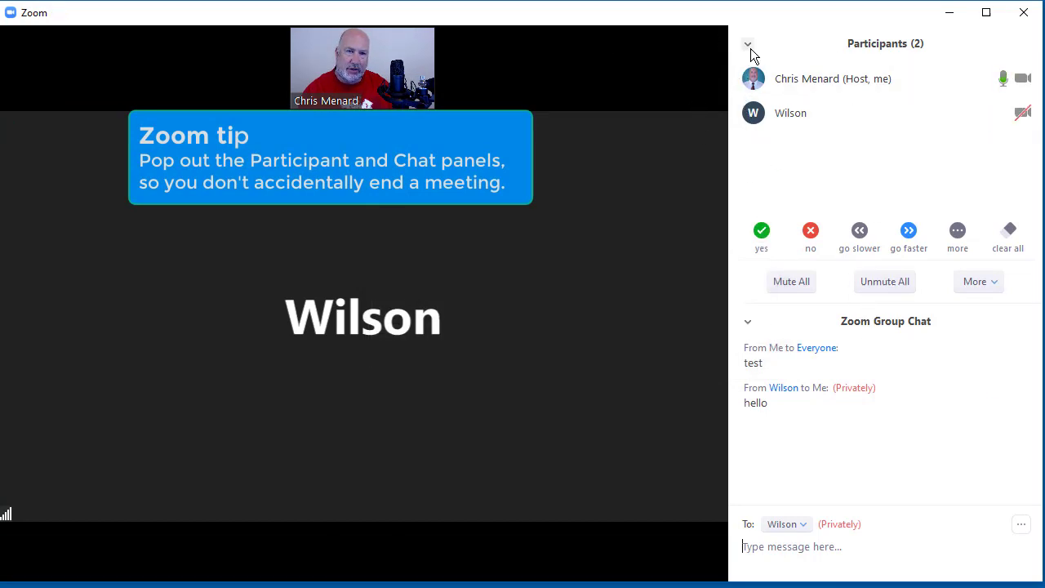
- Pop out the participants list and then the group chat into their own windows
{"action": "left_click", "coordinate": [748, 42]}
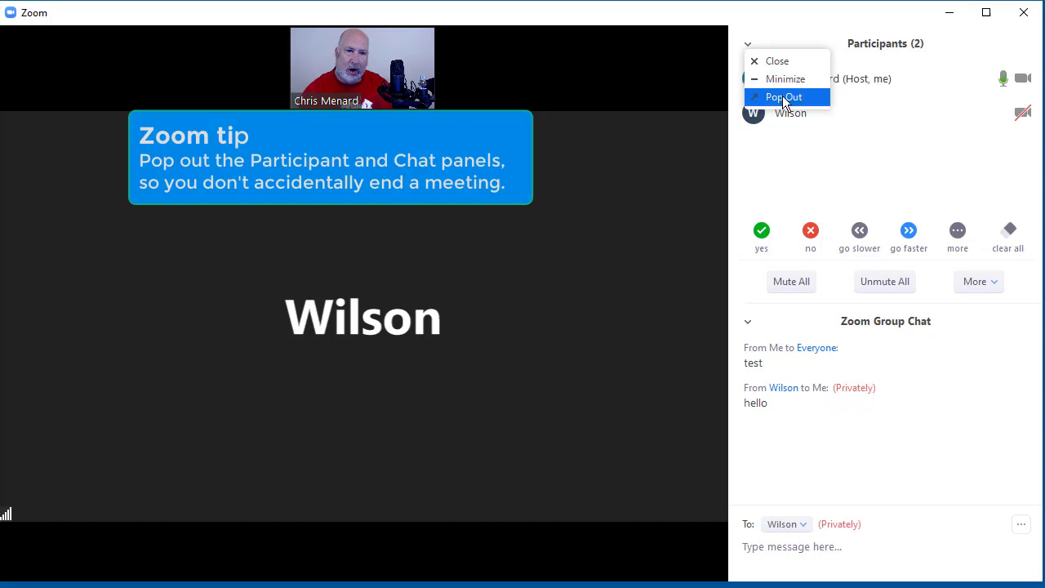
{"action": "left_click", "coordinate": [783, 96]}
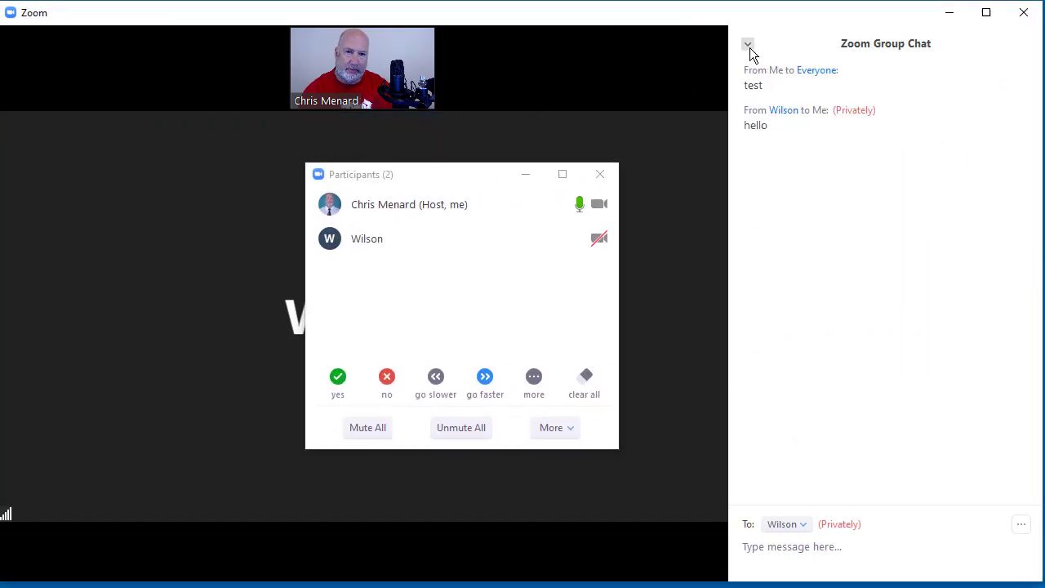
{"action": "left_click", "coordinate": [748, 44]}
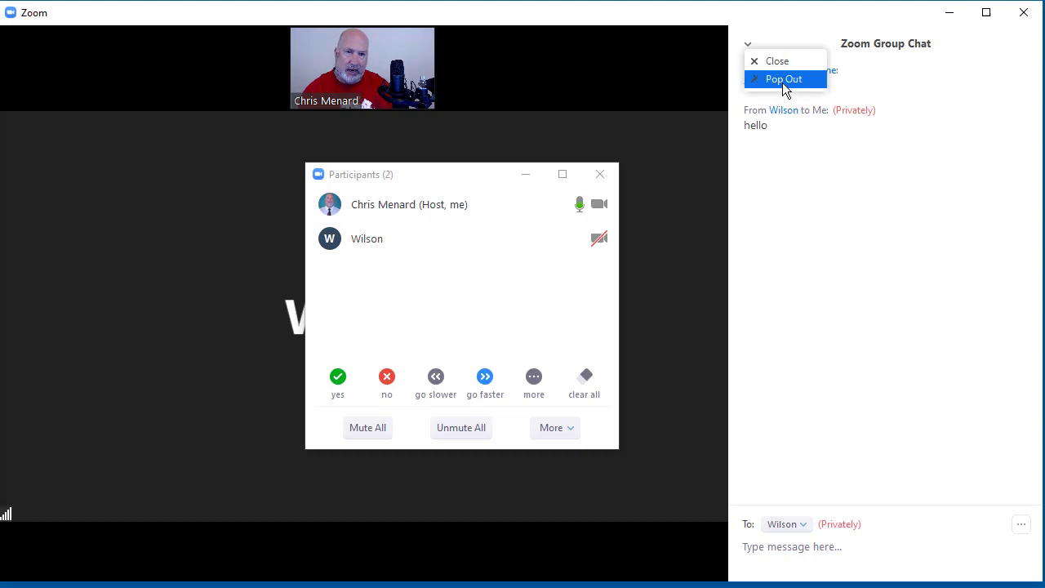
{"action": "left_click", "coordinate": [784, 78]}
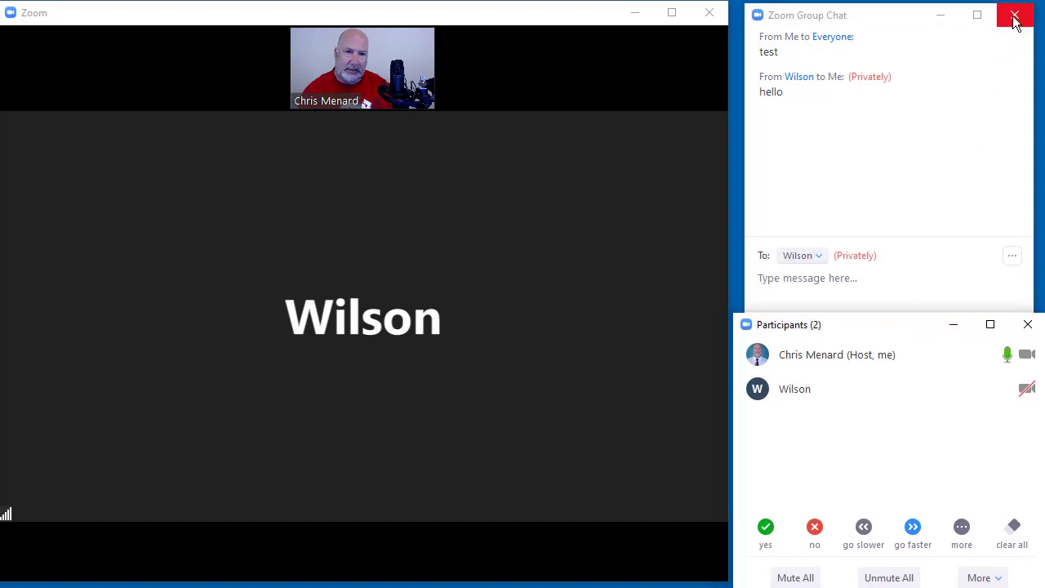
{"action": "left_click", "coordinate": [1014, 15]}
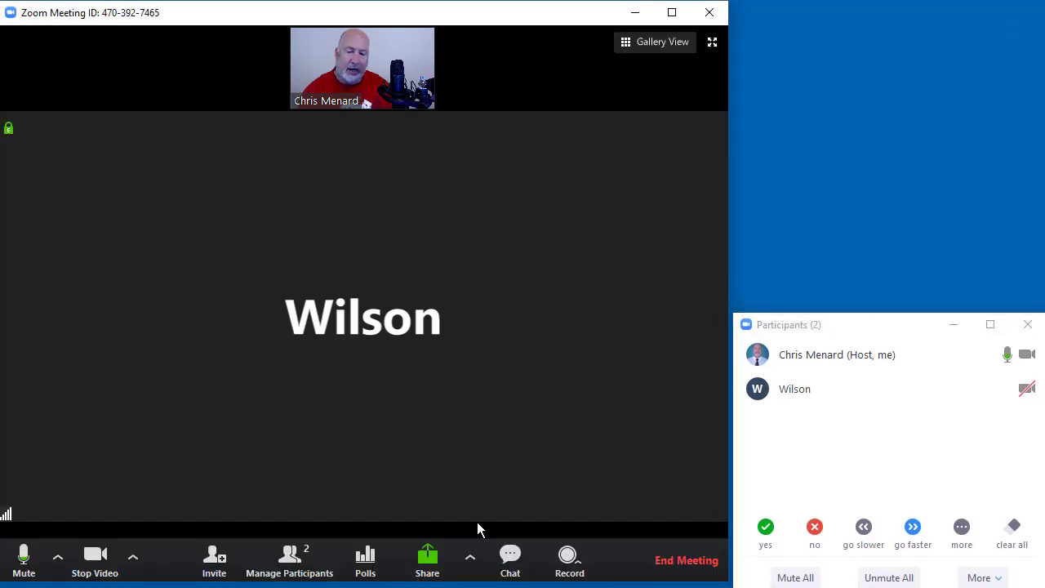
{"action": "left_click", "coordinate": [509, 560]}
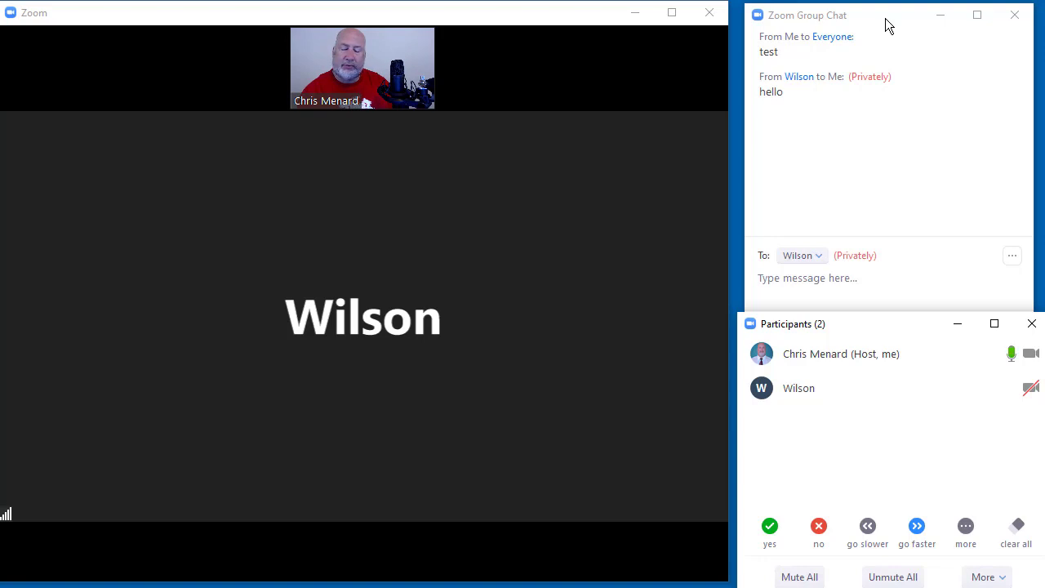
{"action": "mouse_move", "coordinate": [901, 189]}
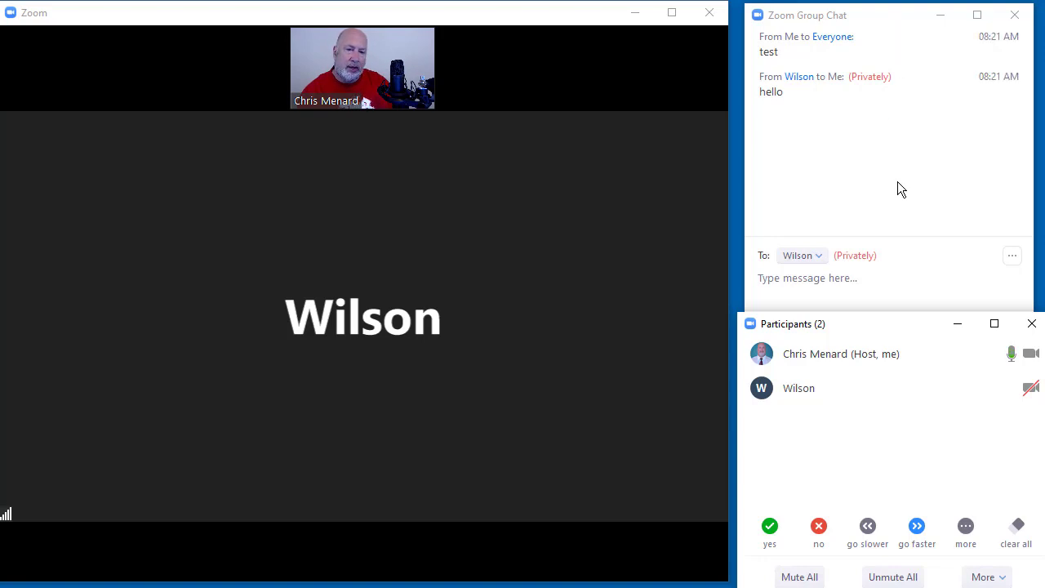